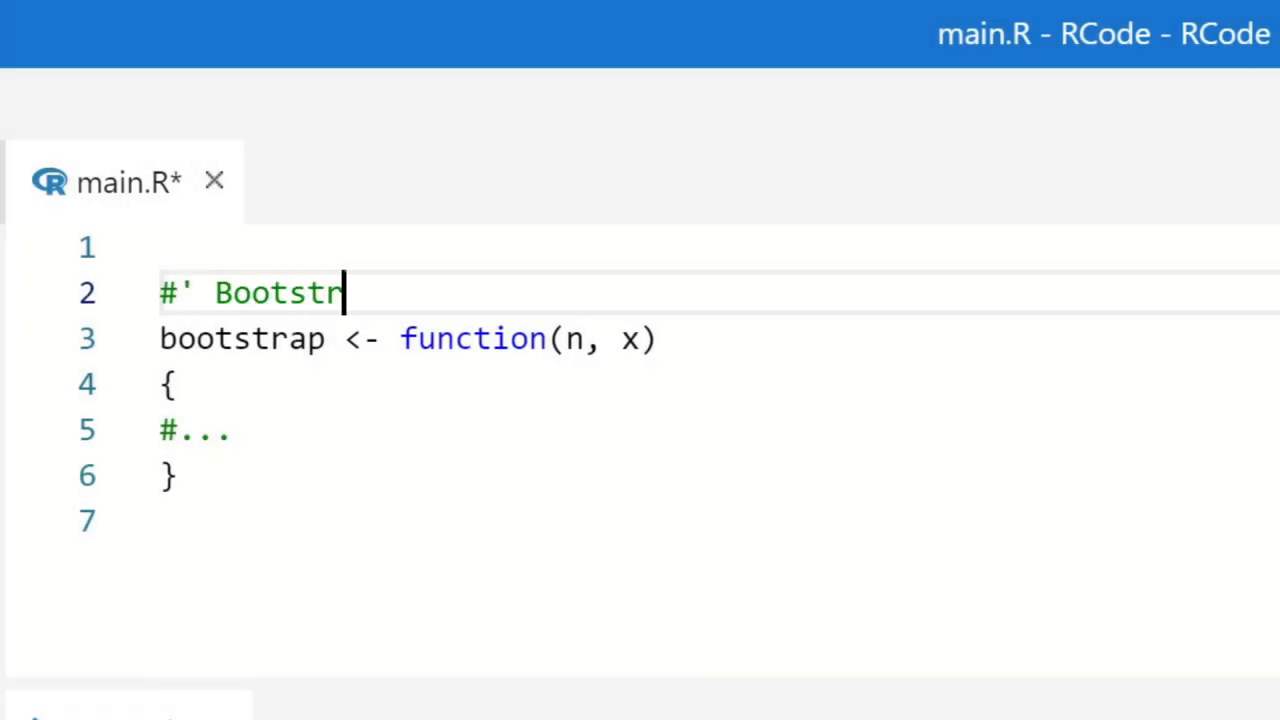
text(ap simulation)
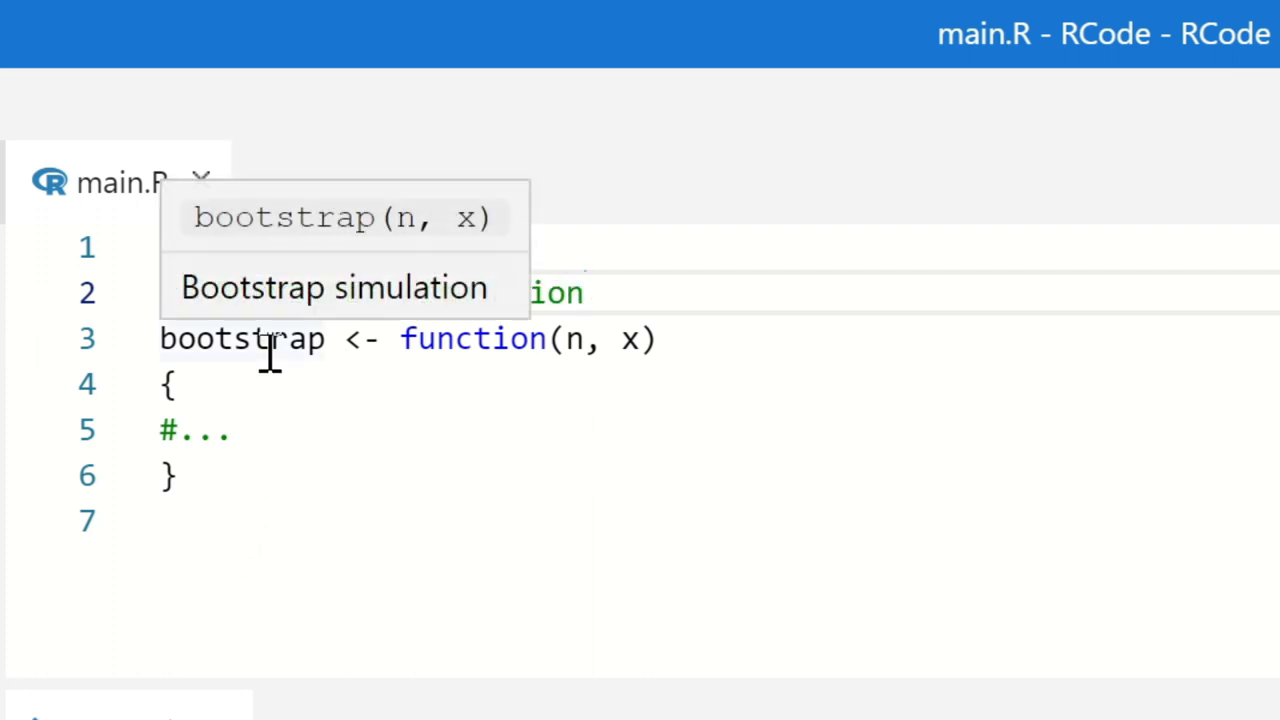
text(#' @param n Num)
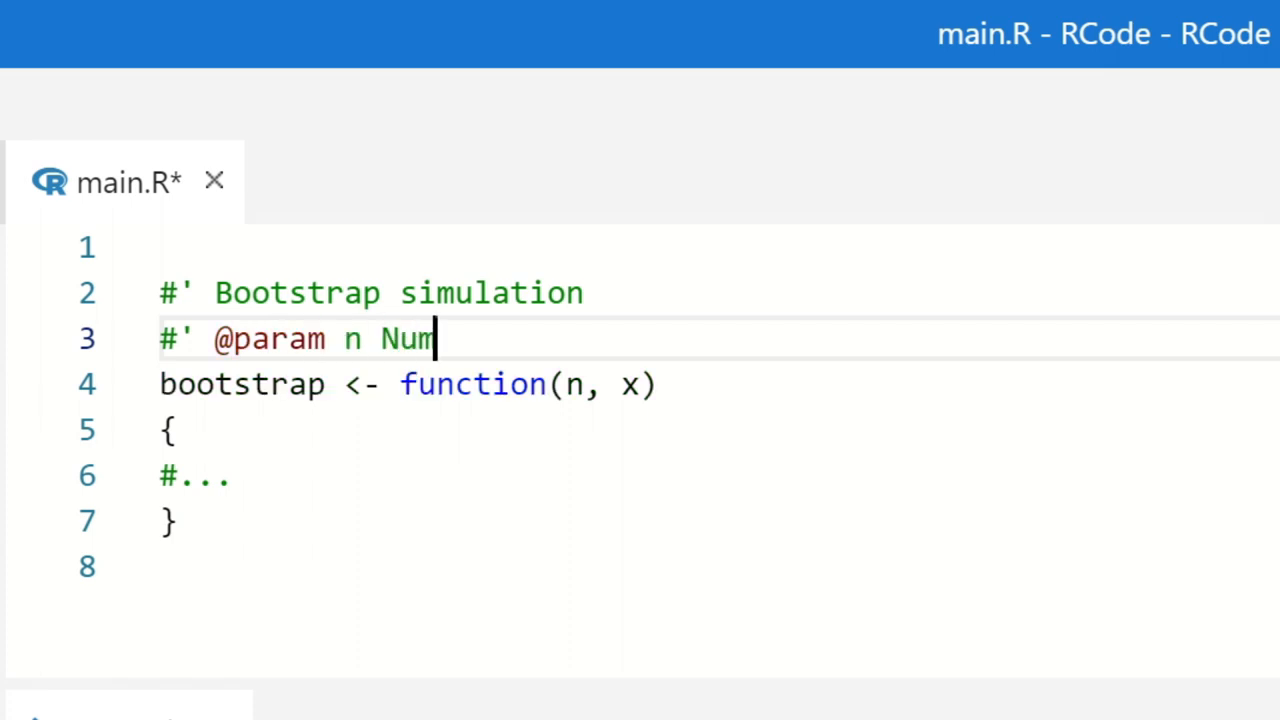
text(ber of simulations)
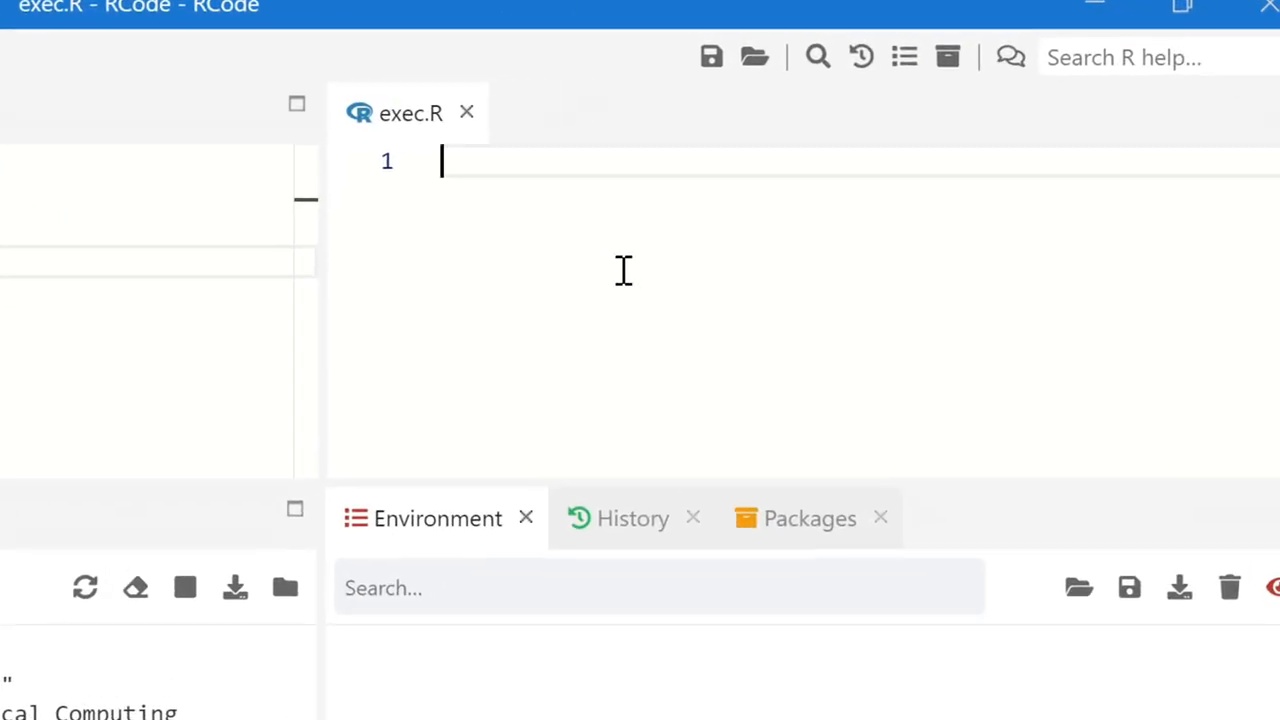
Write a bootstrap(10^4, call in exec.R, viewing the roxygen help for n in the tip
text(bootstrap)
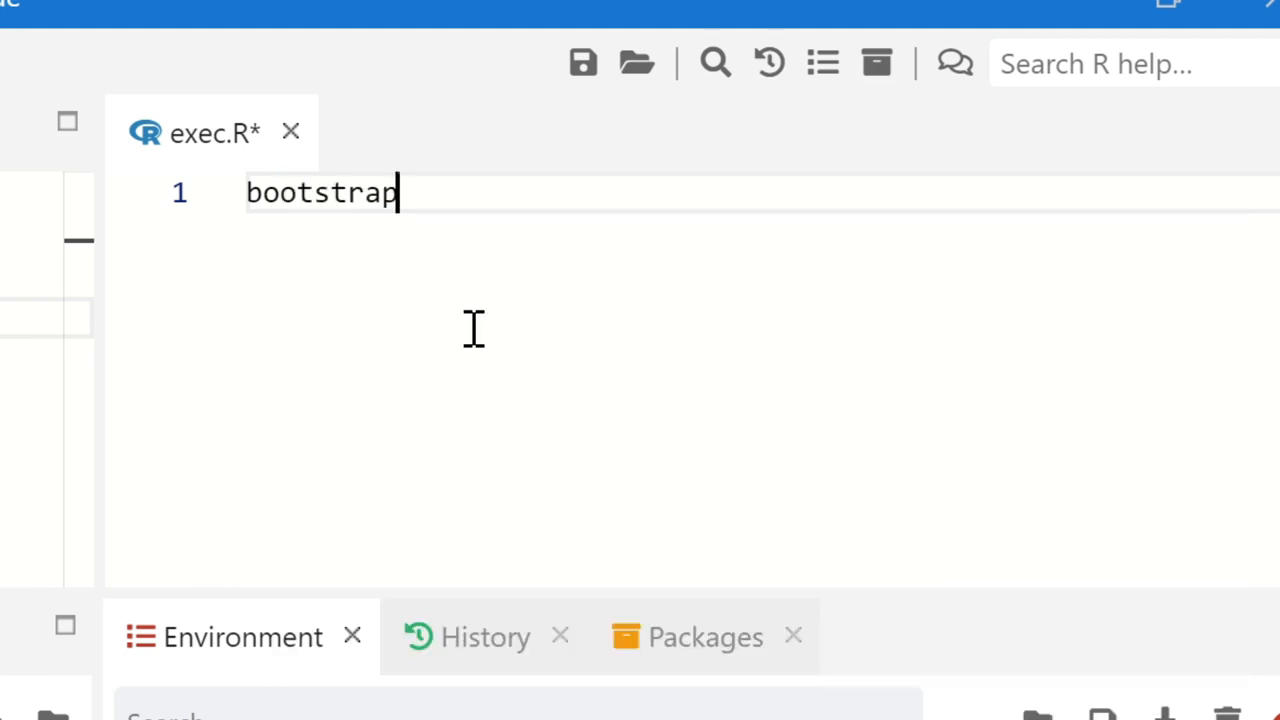
text(())
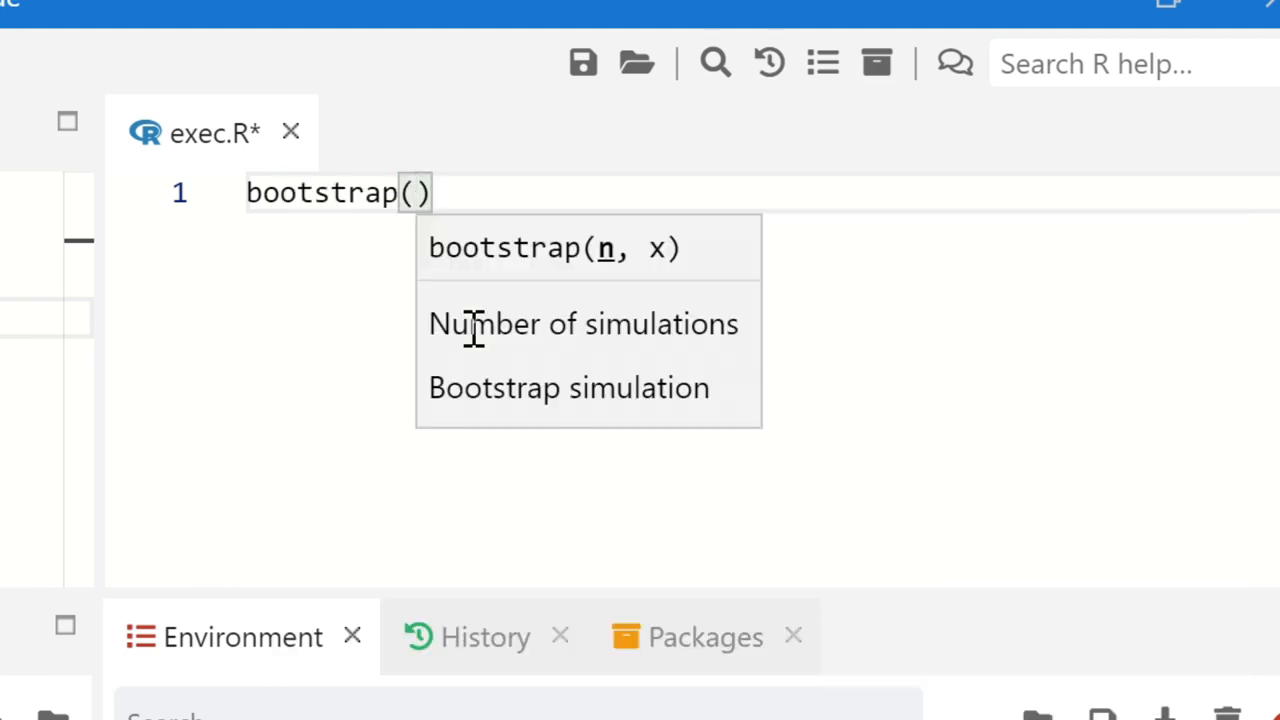
text(10)
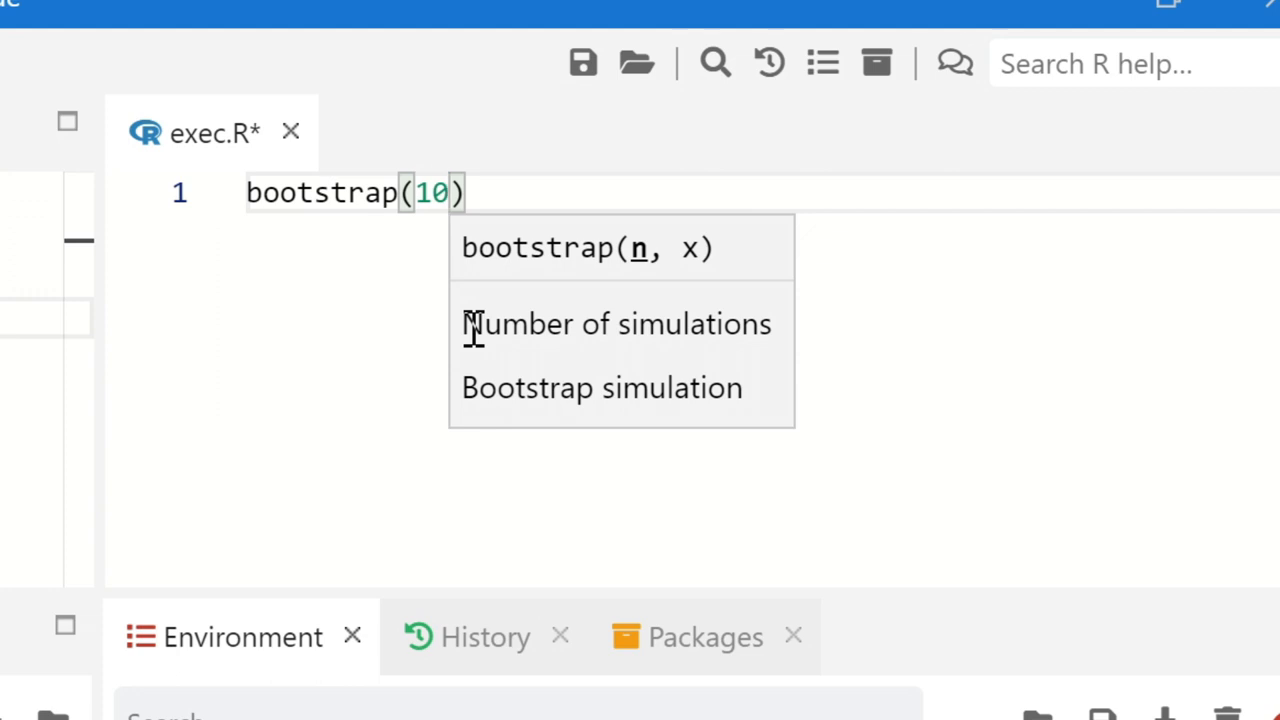
text(^4)
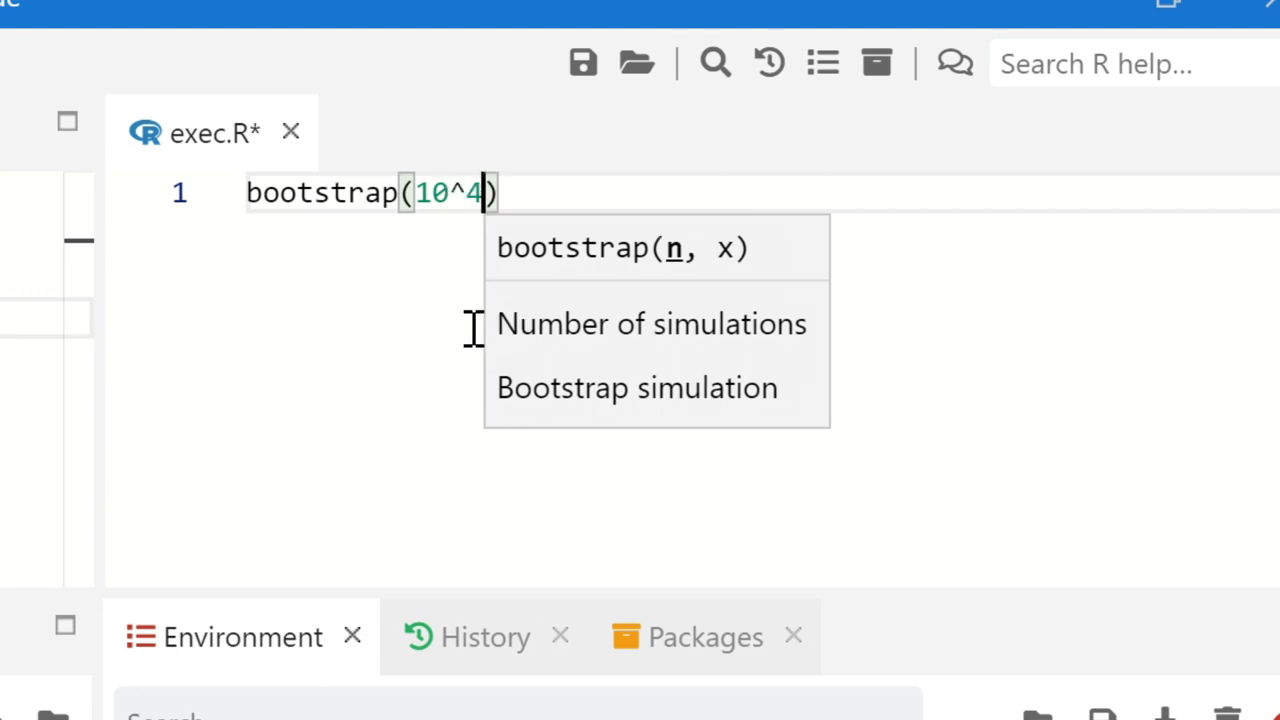
text(,)
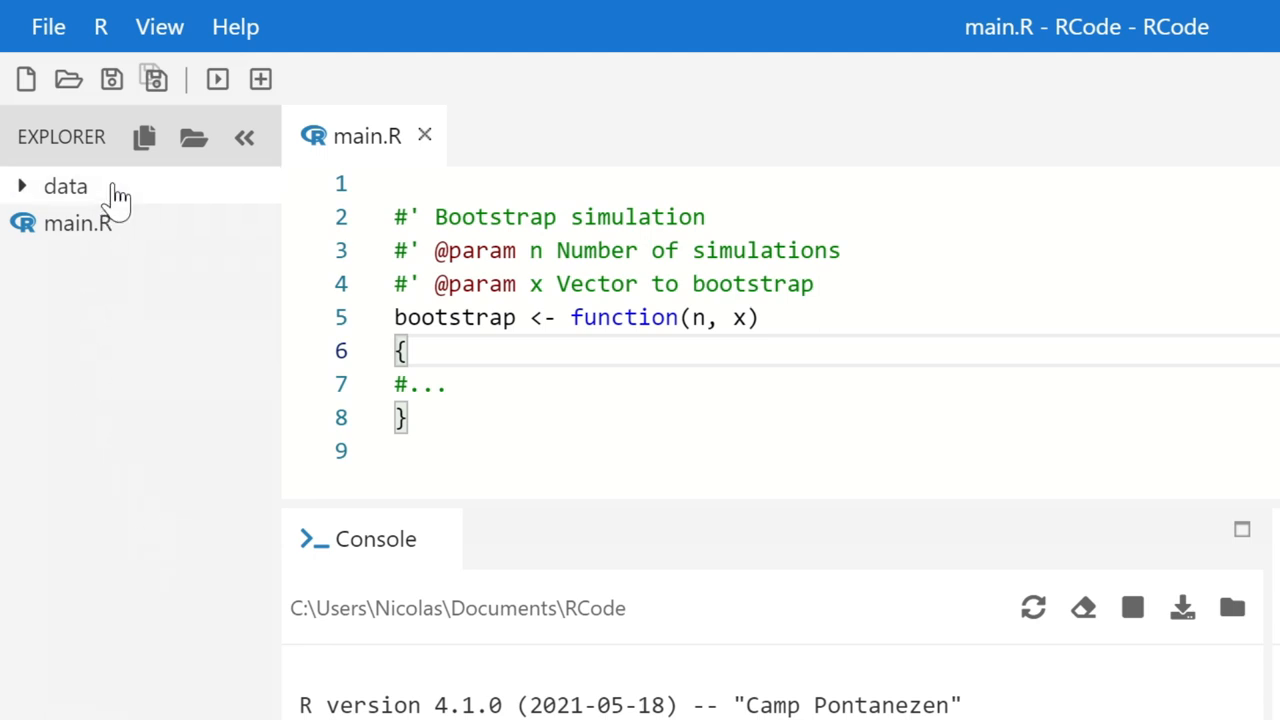
Expand the data folder (temperature.txt, wheat.csv) and add a new file to the project
click(64, 186)
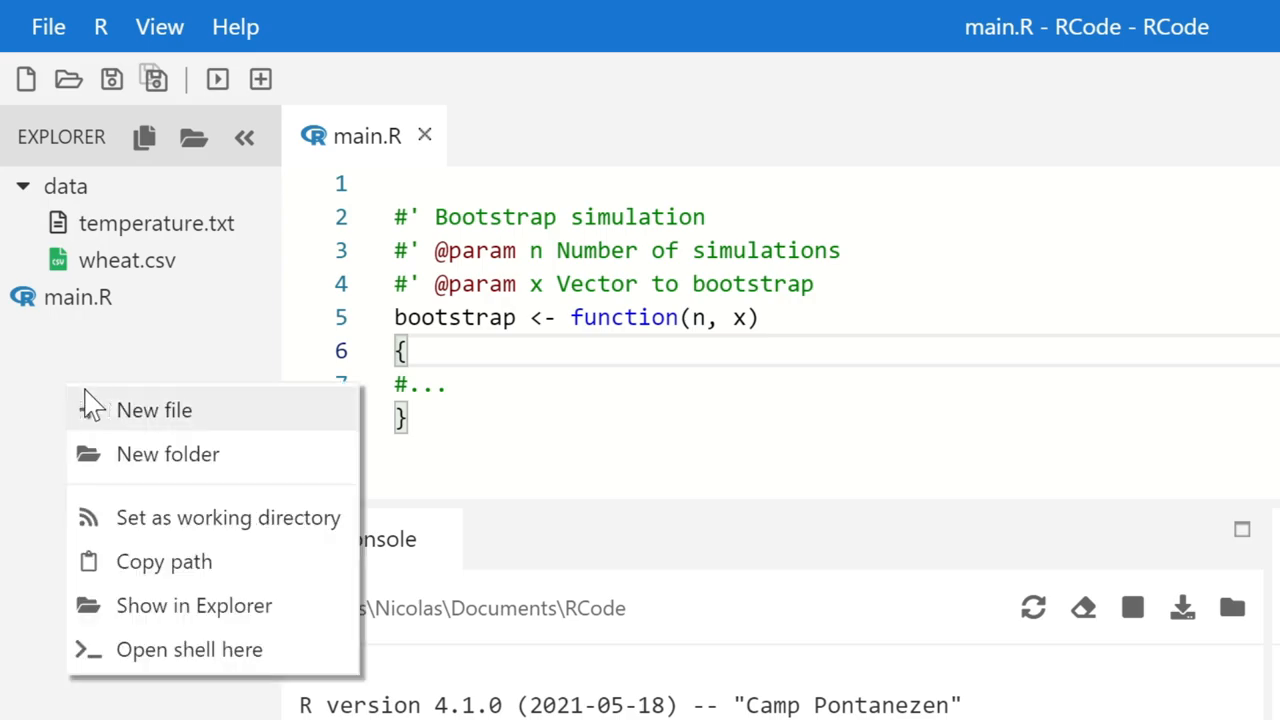
click(152, 410)
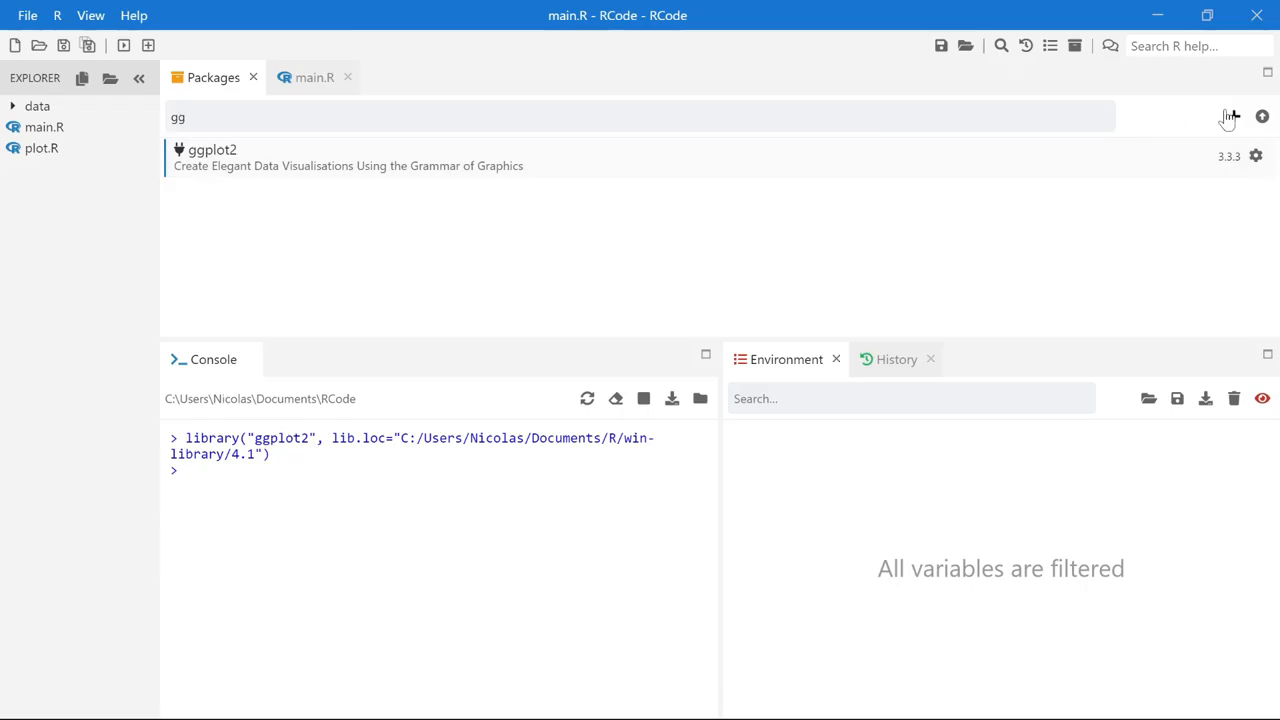
Install the glmnet package from the Packages tab's install window
click(1230, 116)
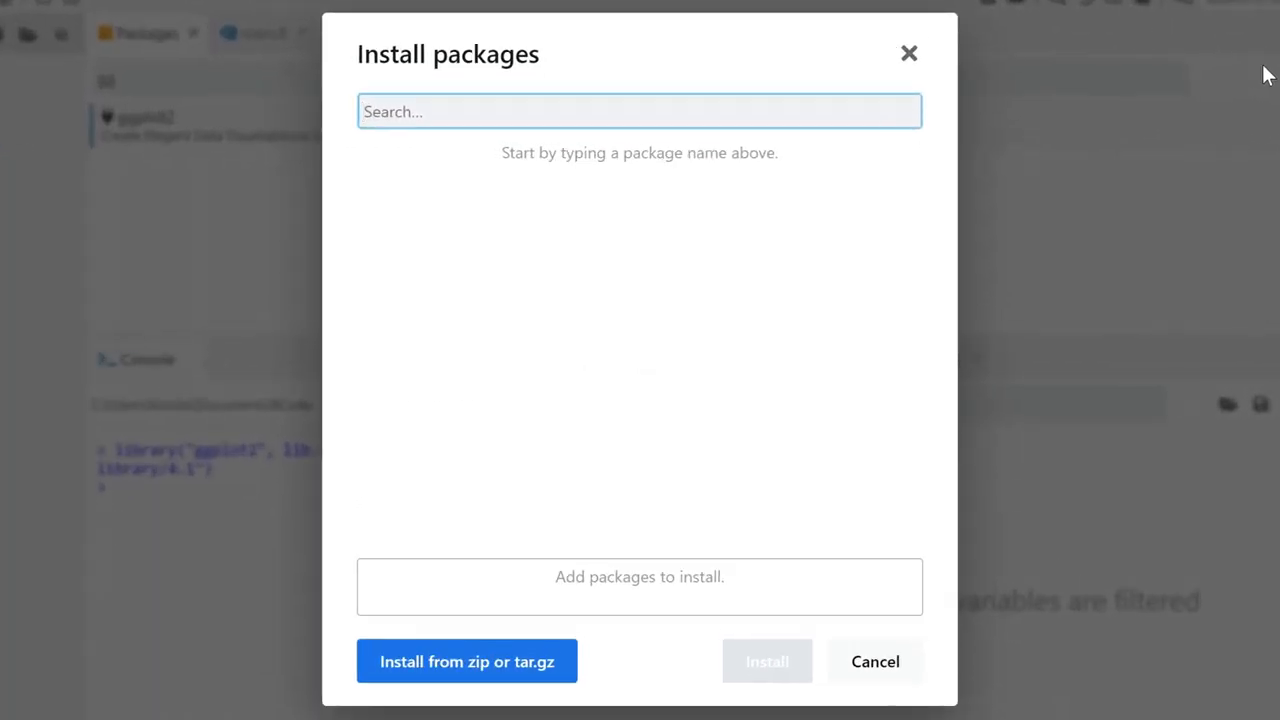
text(glmnet)
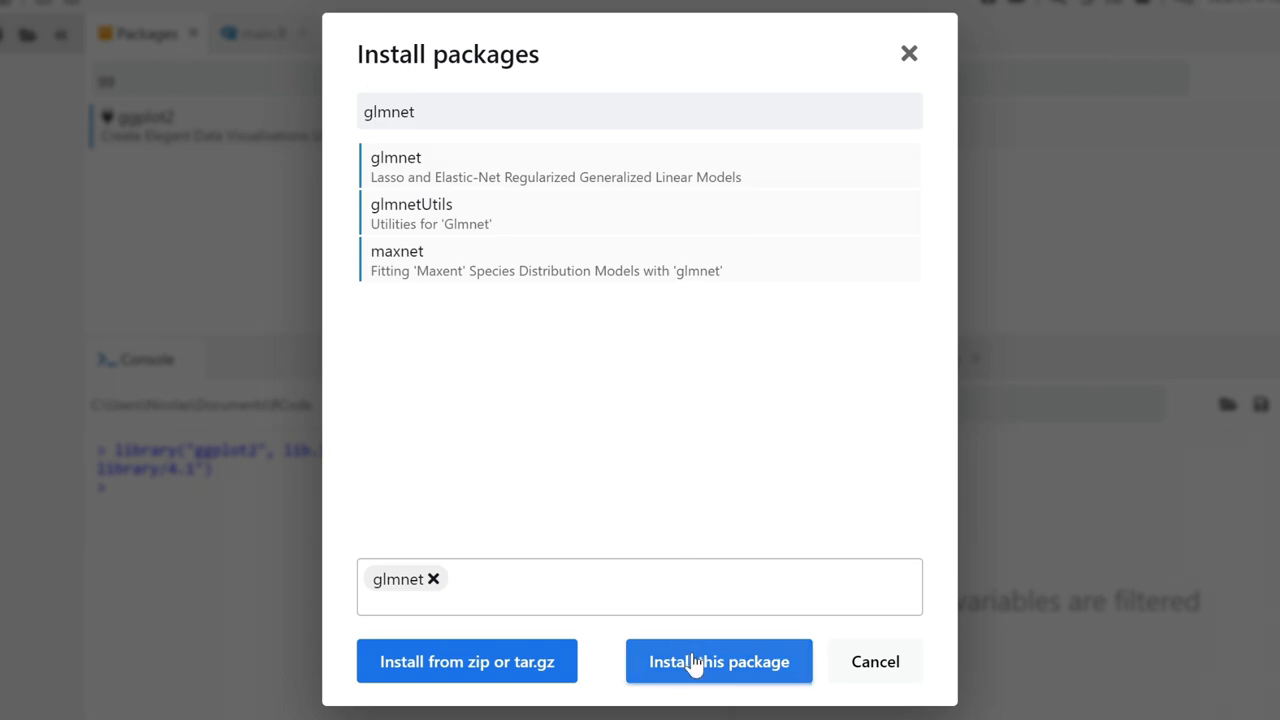
click(718, 660)
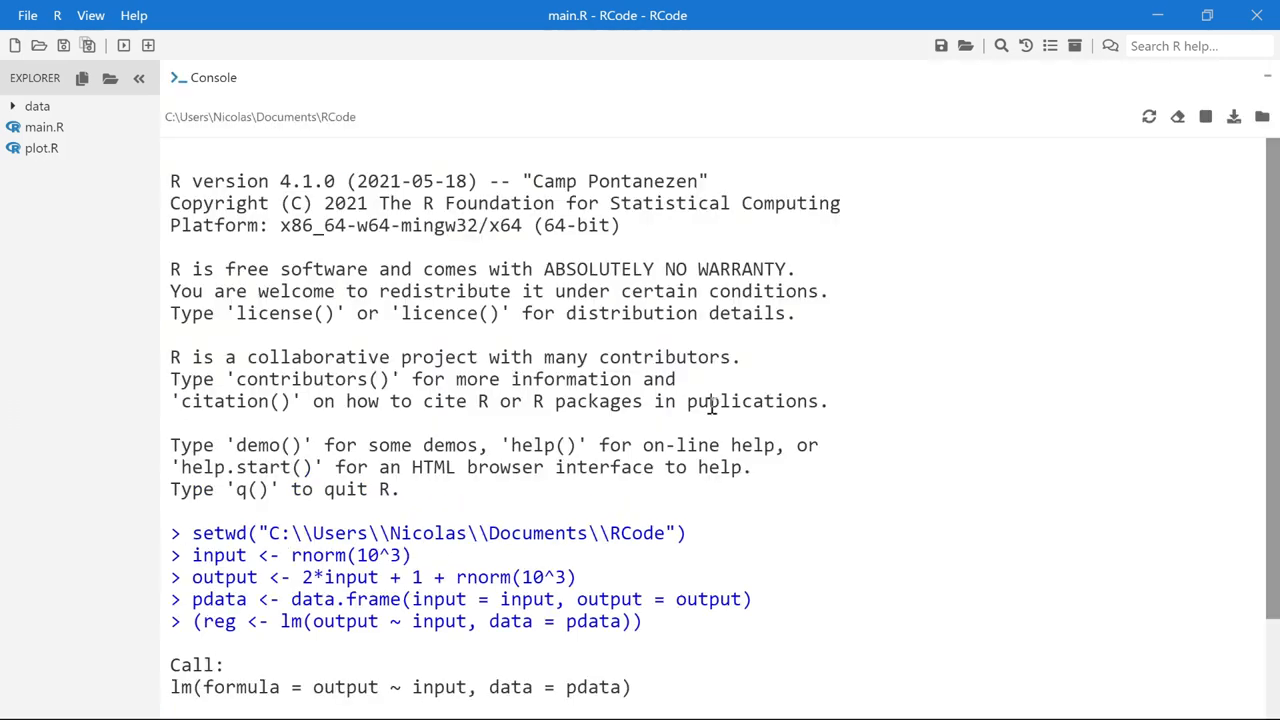
Scroll through the console output of the pdata data frame and lm regression
scroll(down, 3)
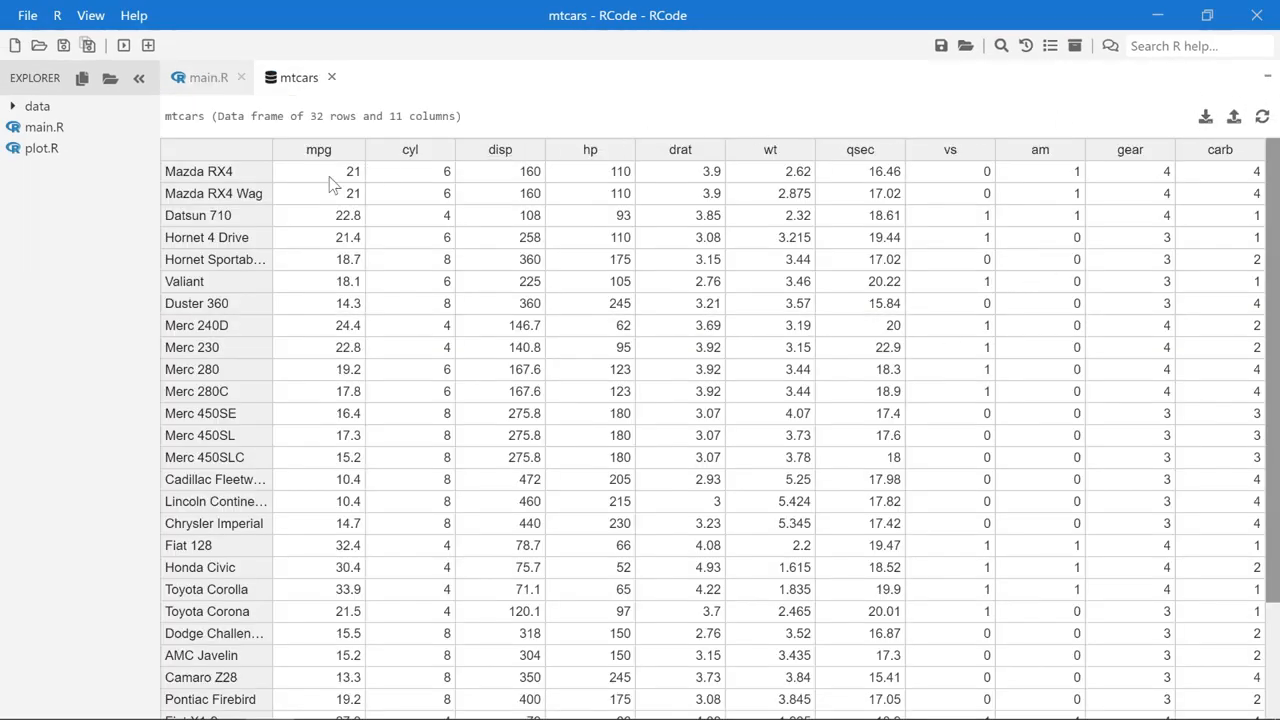
Select the Mazda RX4 mpg cell in the mtcars grid and scroll through its rows
click(320, 172)
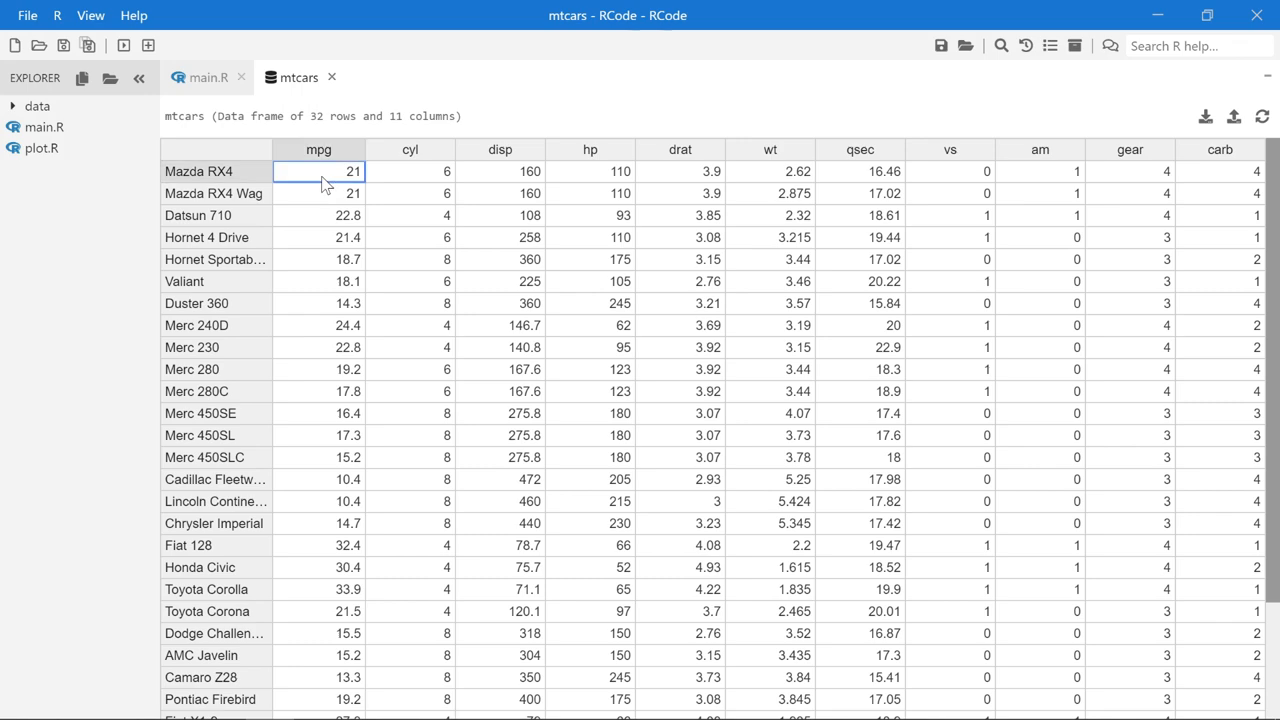
scroll(down, 3)
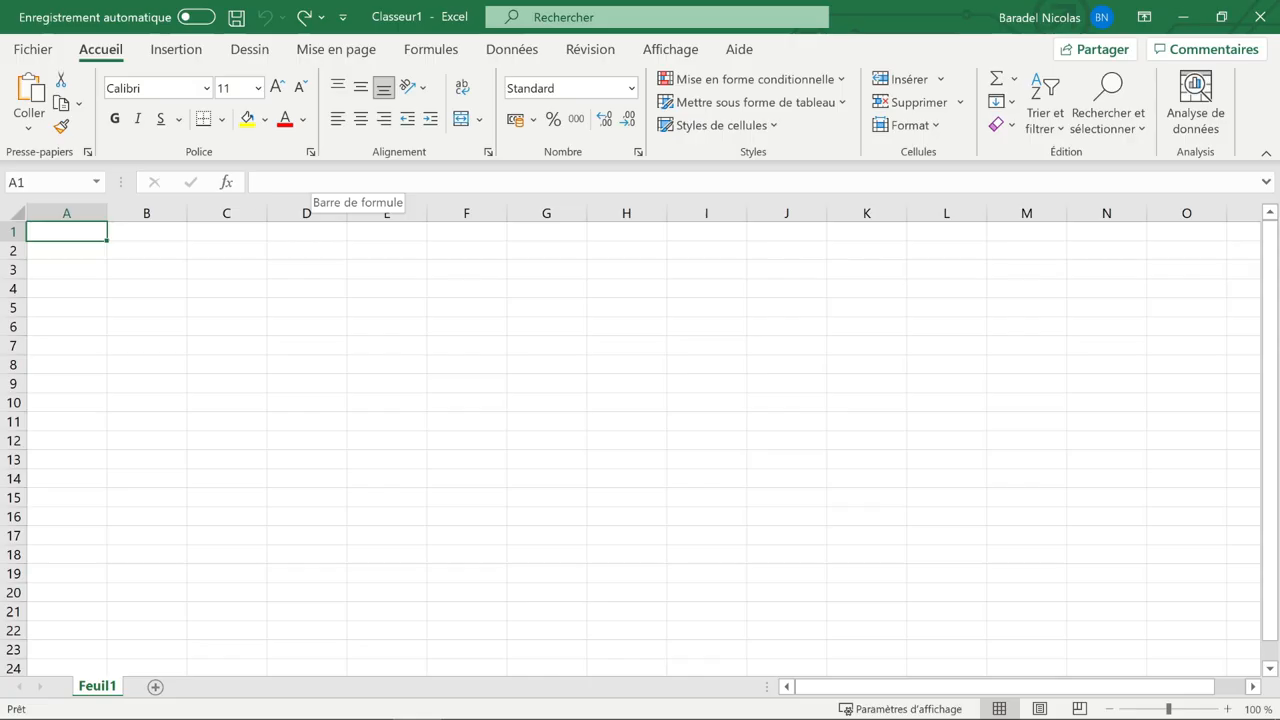
Paste clipboard contents into the blank Excel sheet Feuil1 with Ctrl+V
key(ctrl+v)
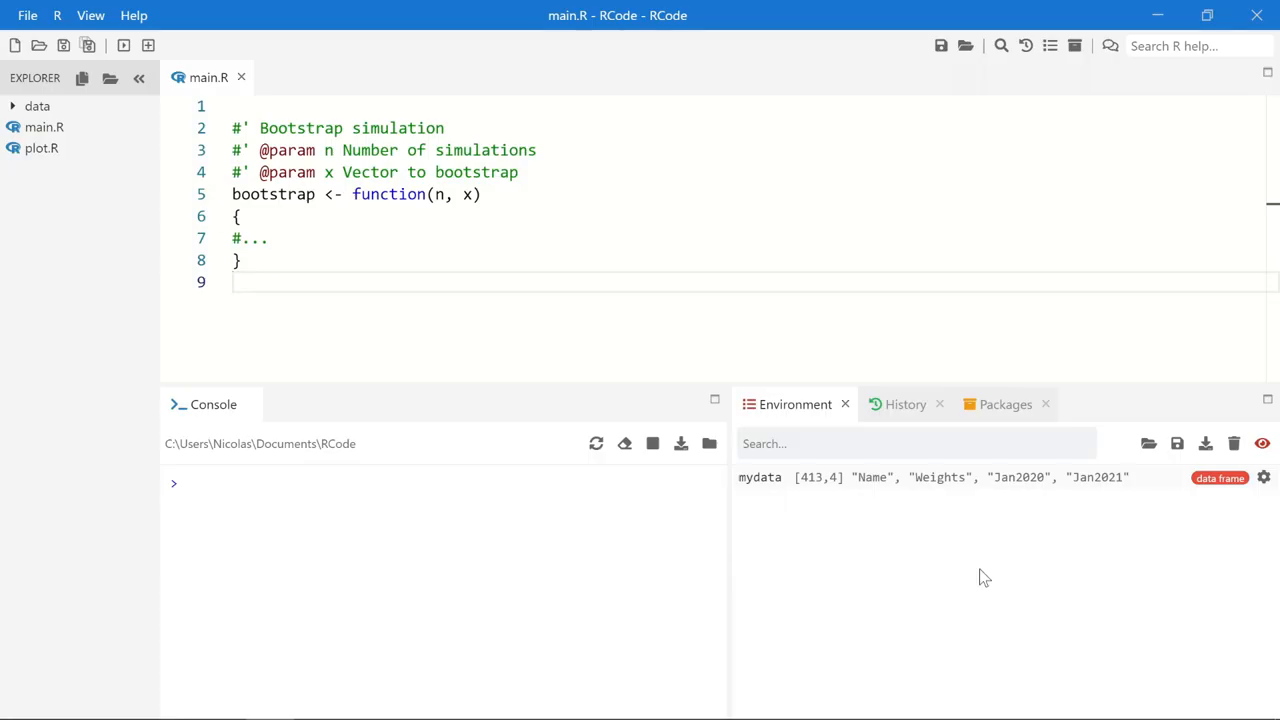
Show mydata (413 rows: Name, Weights, Jan2020, Jan2021) in the data grid via View and Edit
click(760, 476)
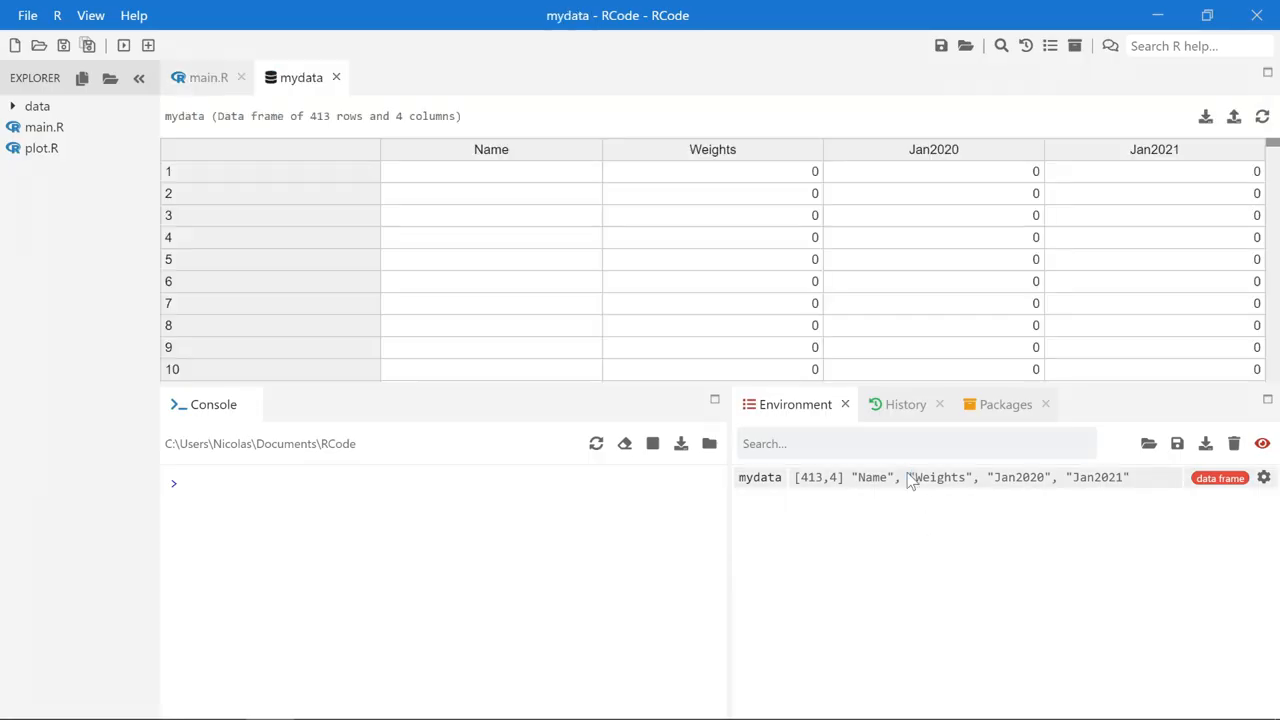
mouse_move(556, 188)
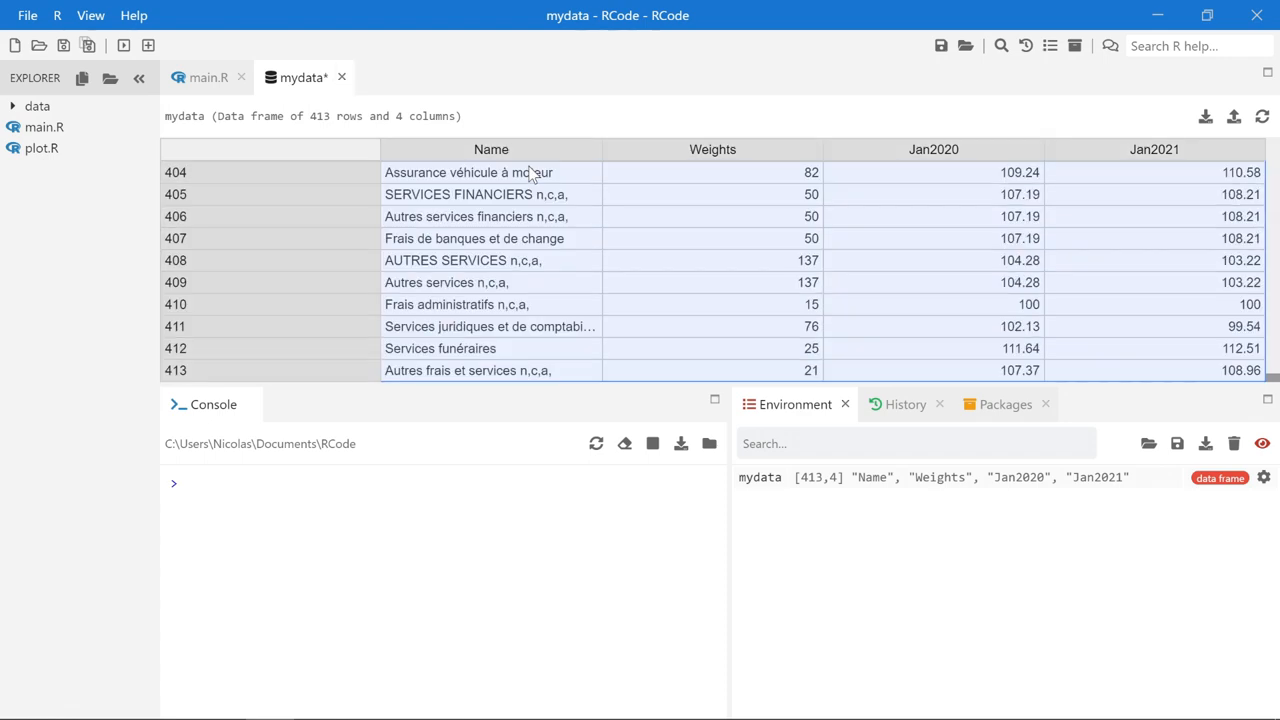
mouse_move(416, 420)
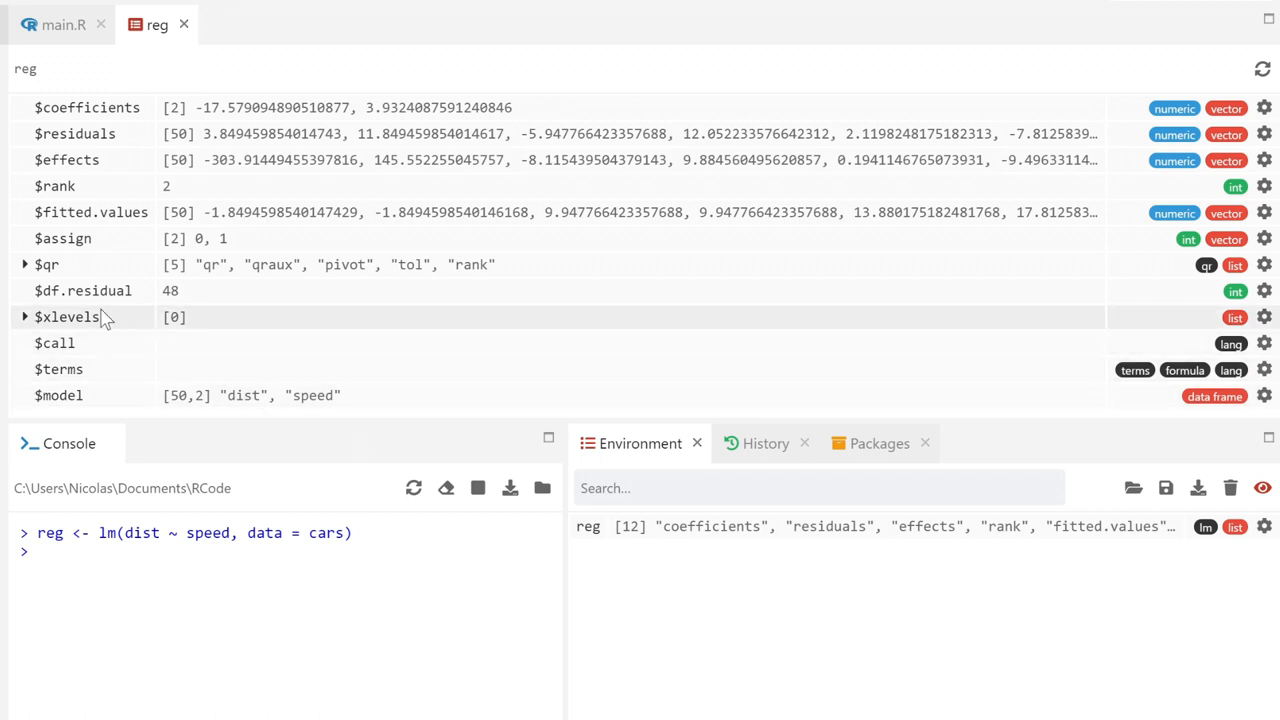
Expand reg's $qr component into qr, qraux, pivot, tol and rank in the viewer
click(24, 264)
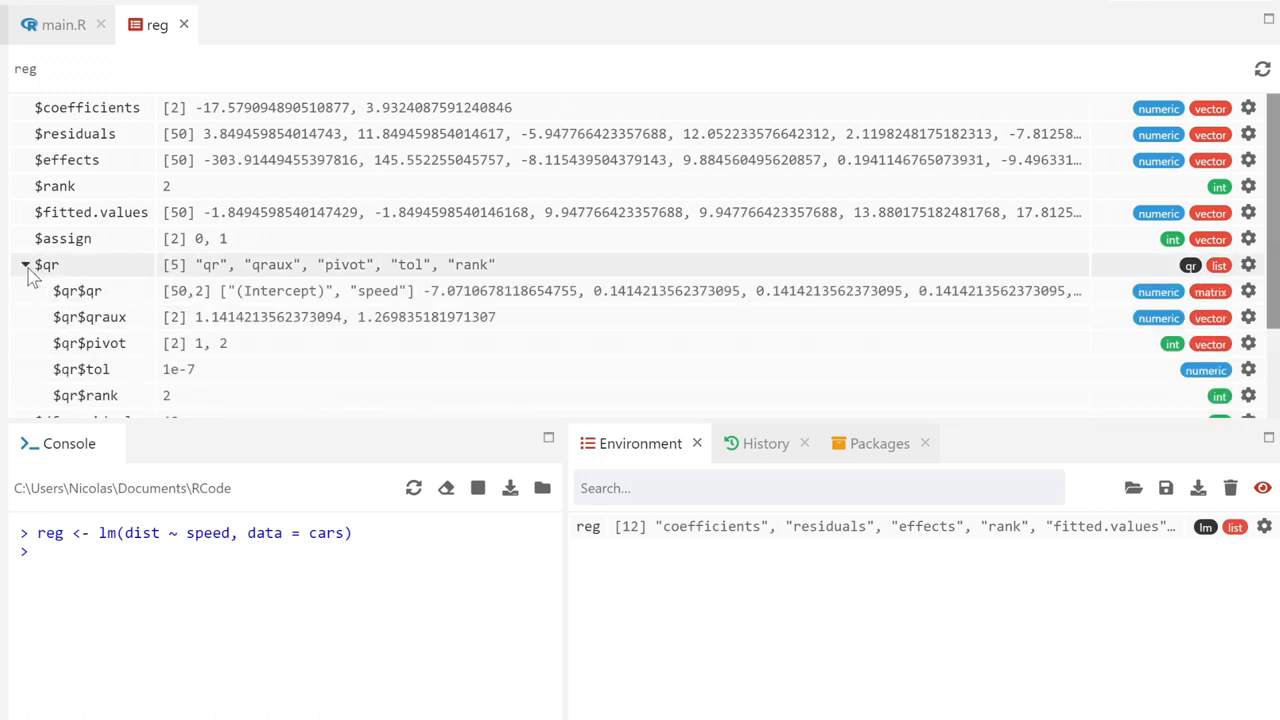
mouse_move(116, 292)
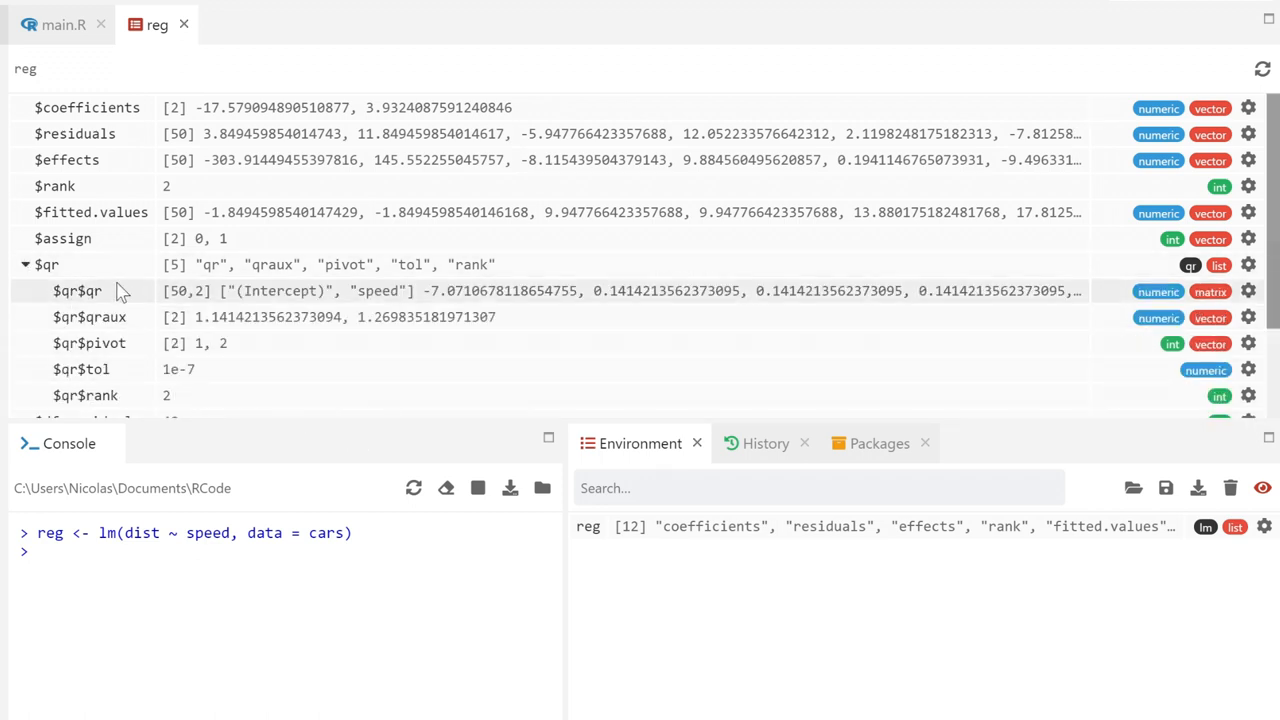
click(76, 292)
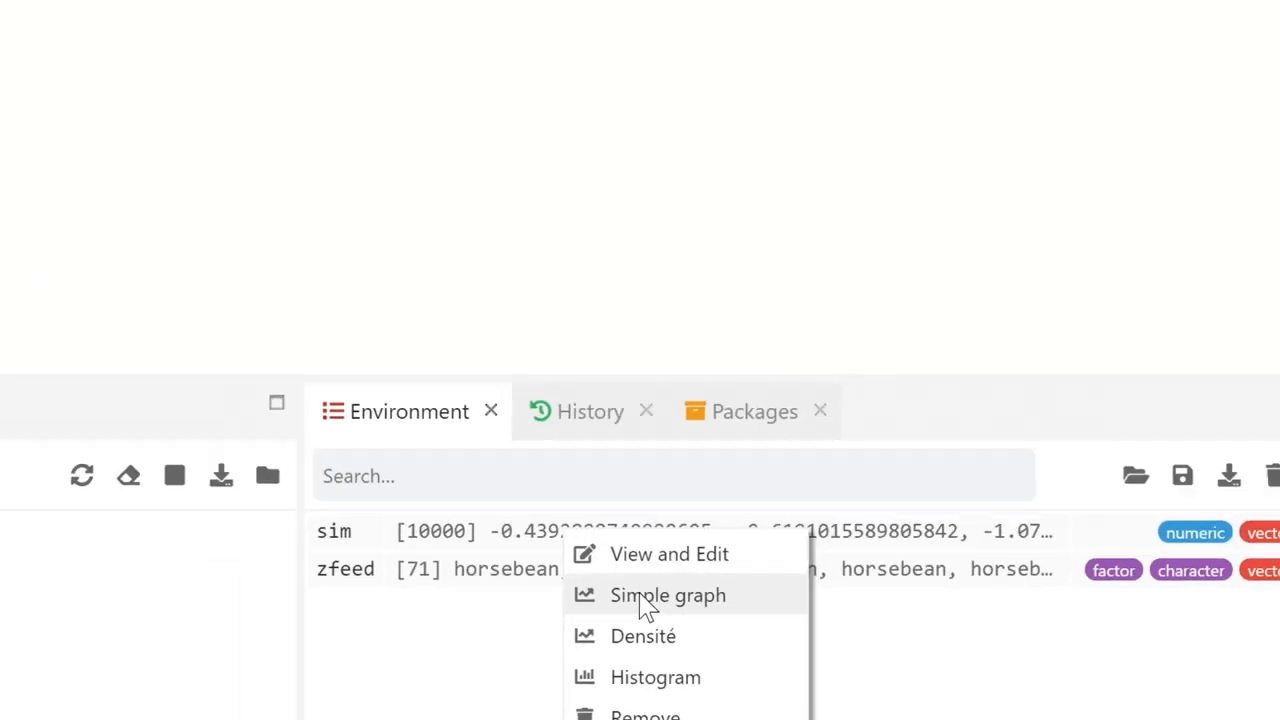
Plot sim as a simple graph, density curve and histogram, and zfeed as a pie chart
click(666, 596)
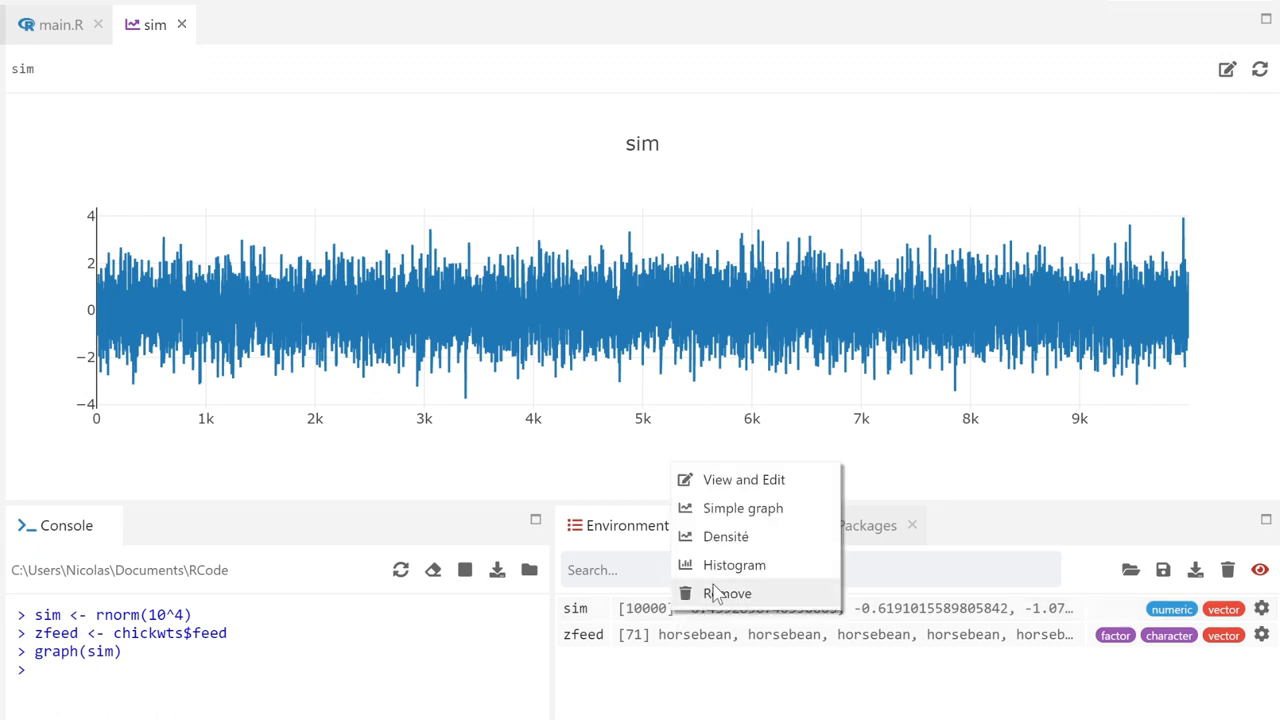
click(728, 536)
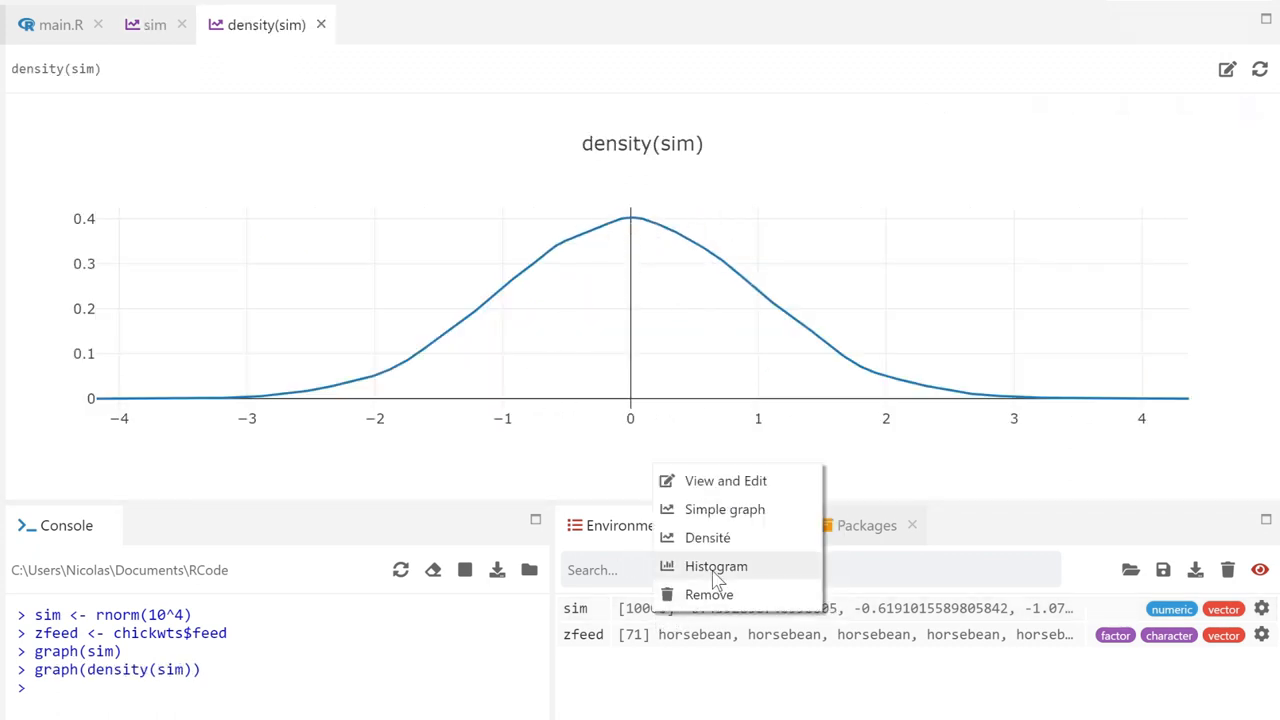
click(714, 566)
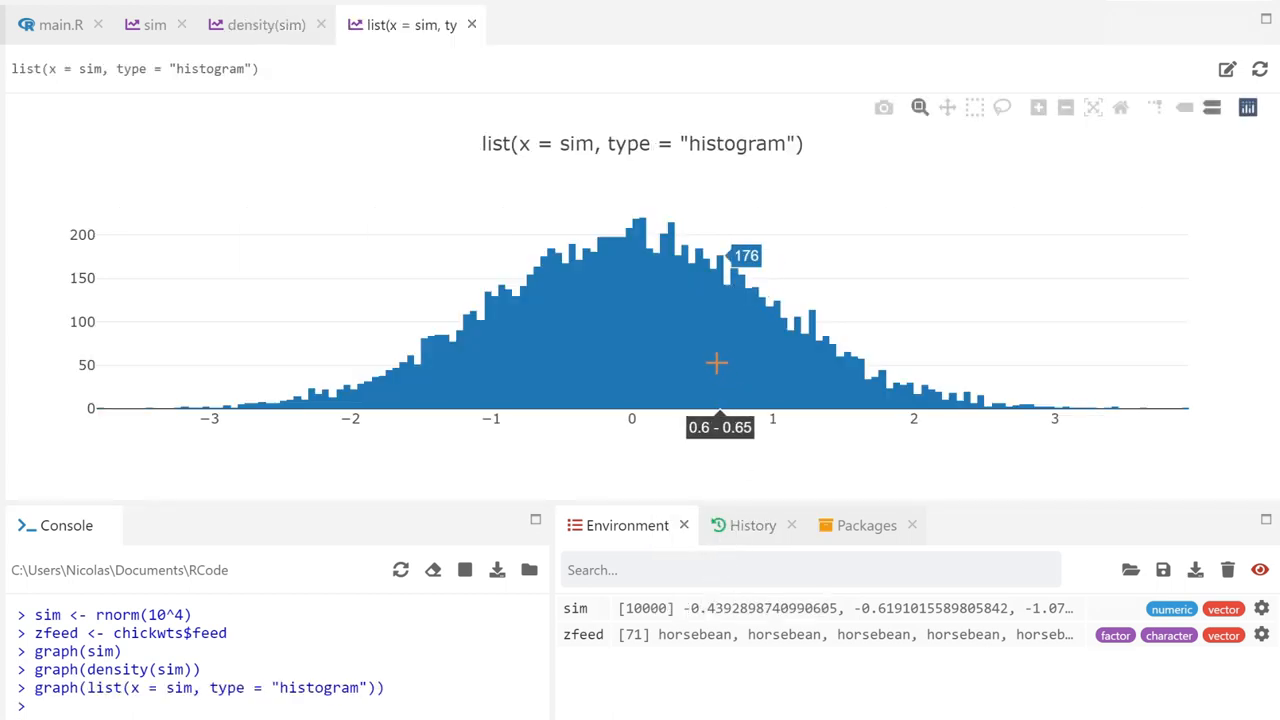
right_click(680, 634)
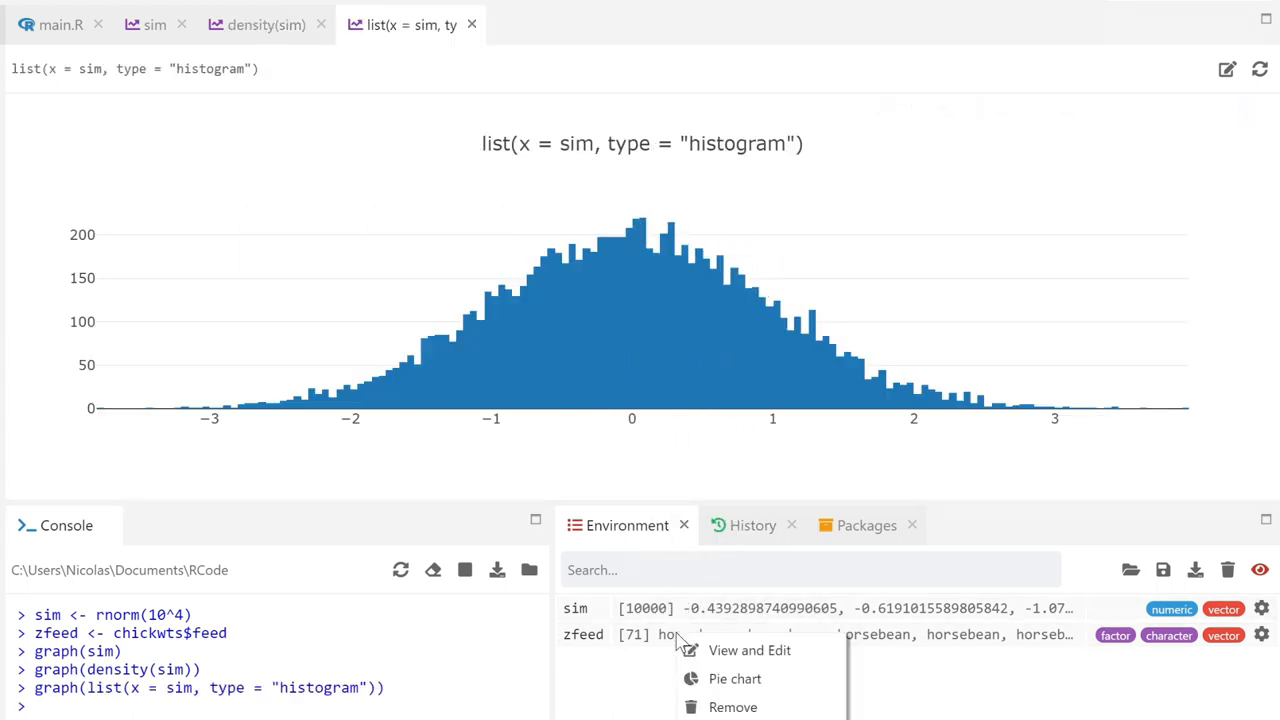
click(734, 678)
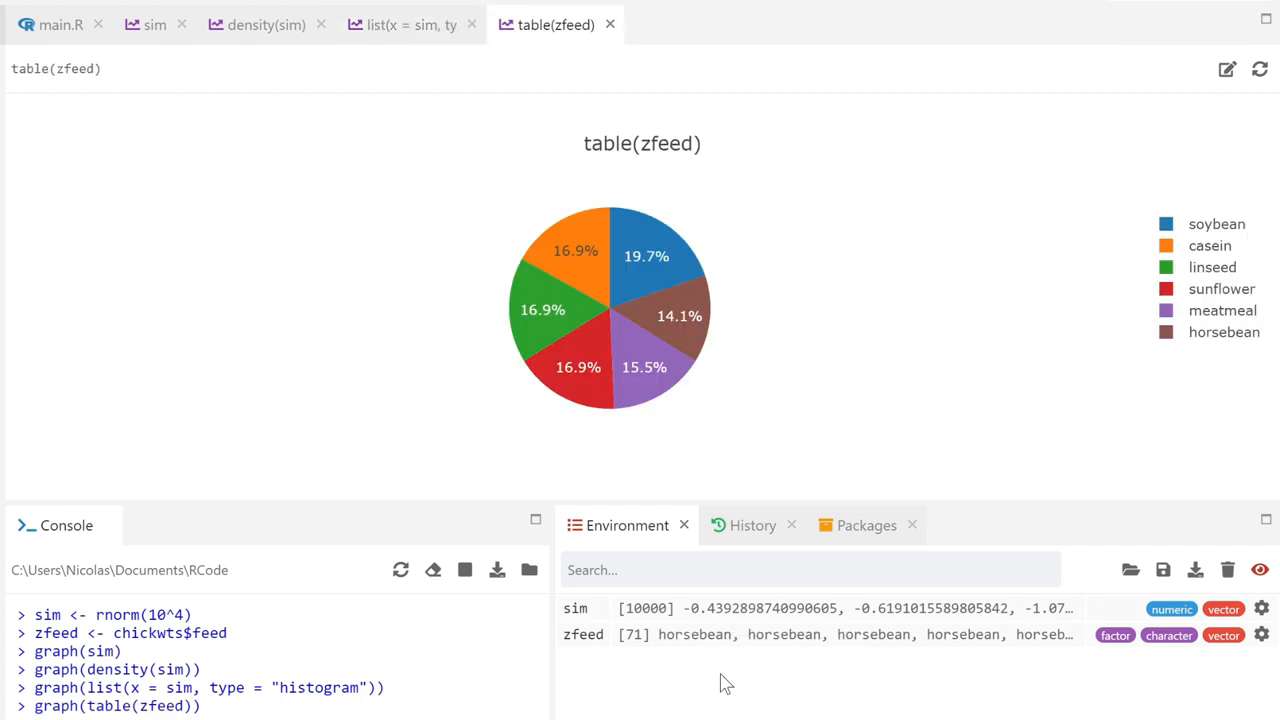
mouse_move(584, 360)
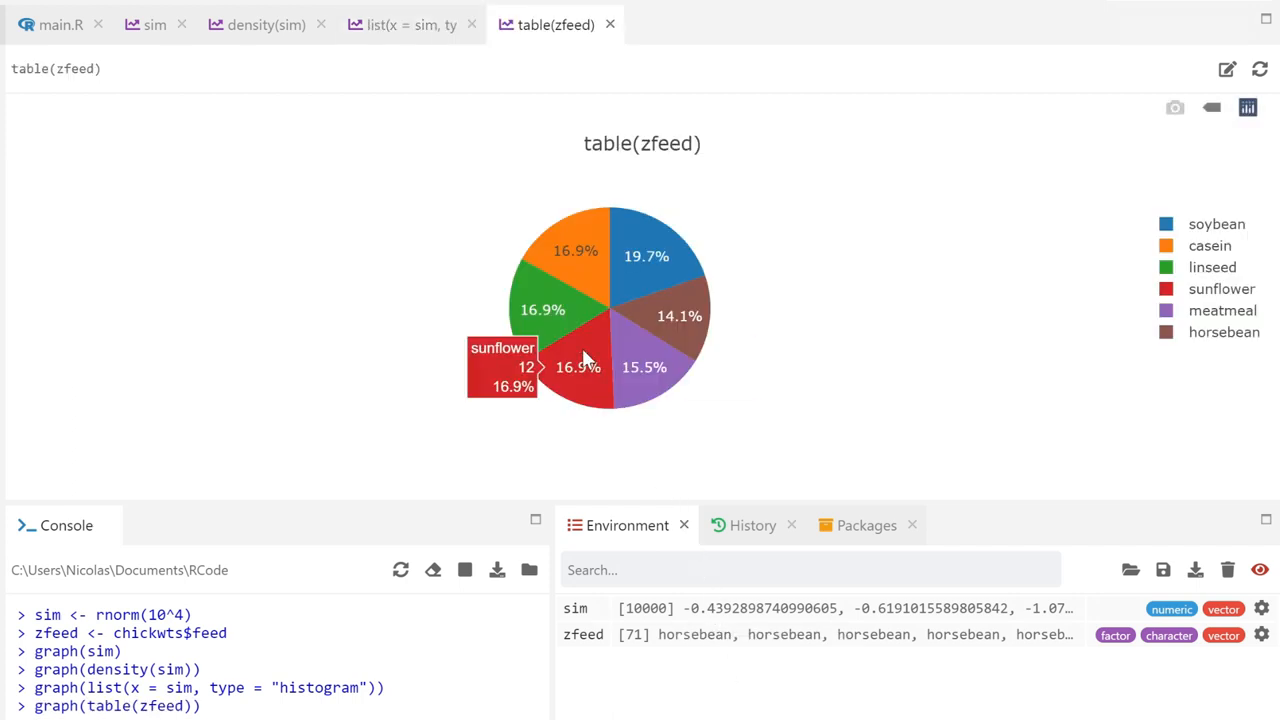
mouse_move(590, 264)
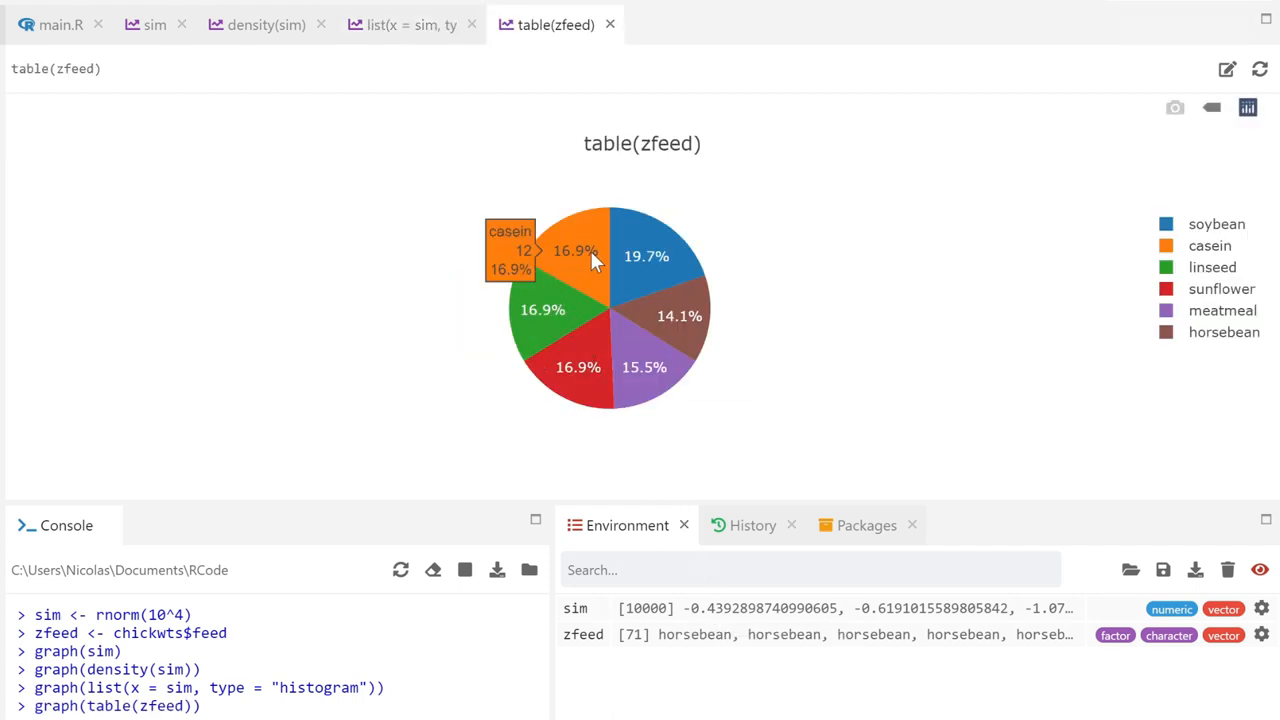
mouse_move(656, 384)
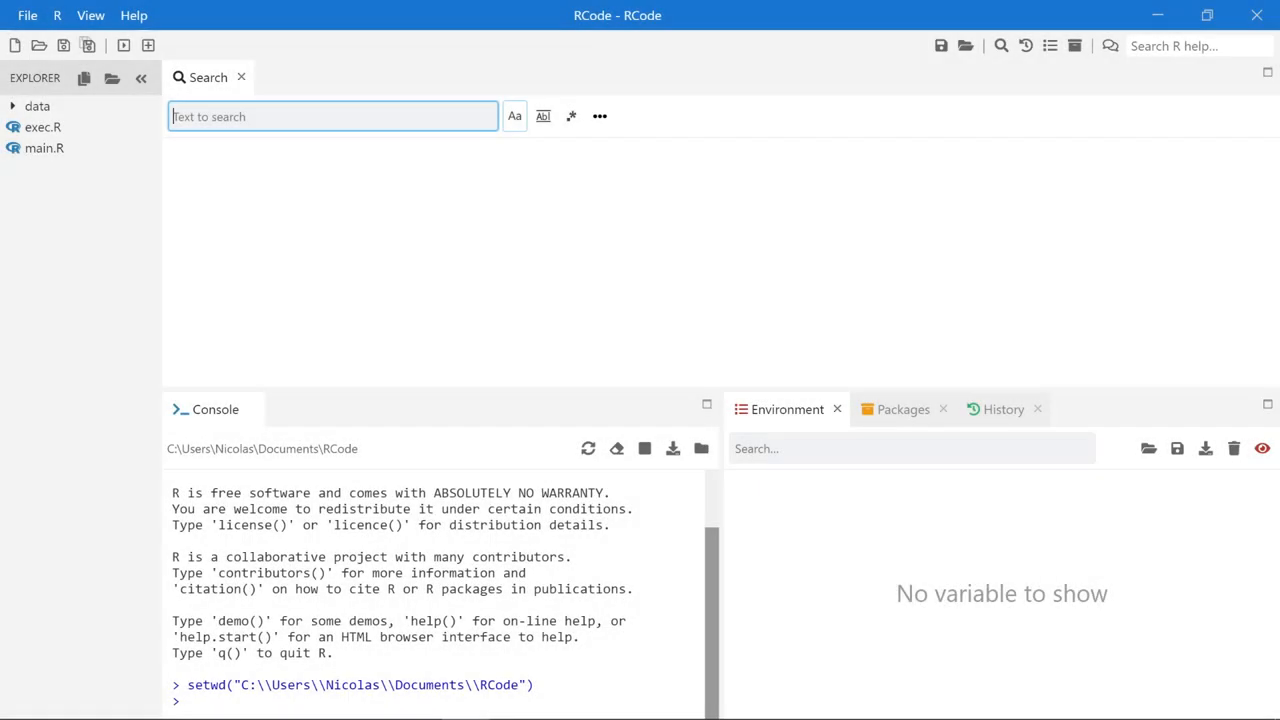
Search the project for 'bootstrap', then locate its definition in main.R with the regex bootstrap\s*<-
text(bootstrap(10^4, 1:20)
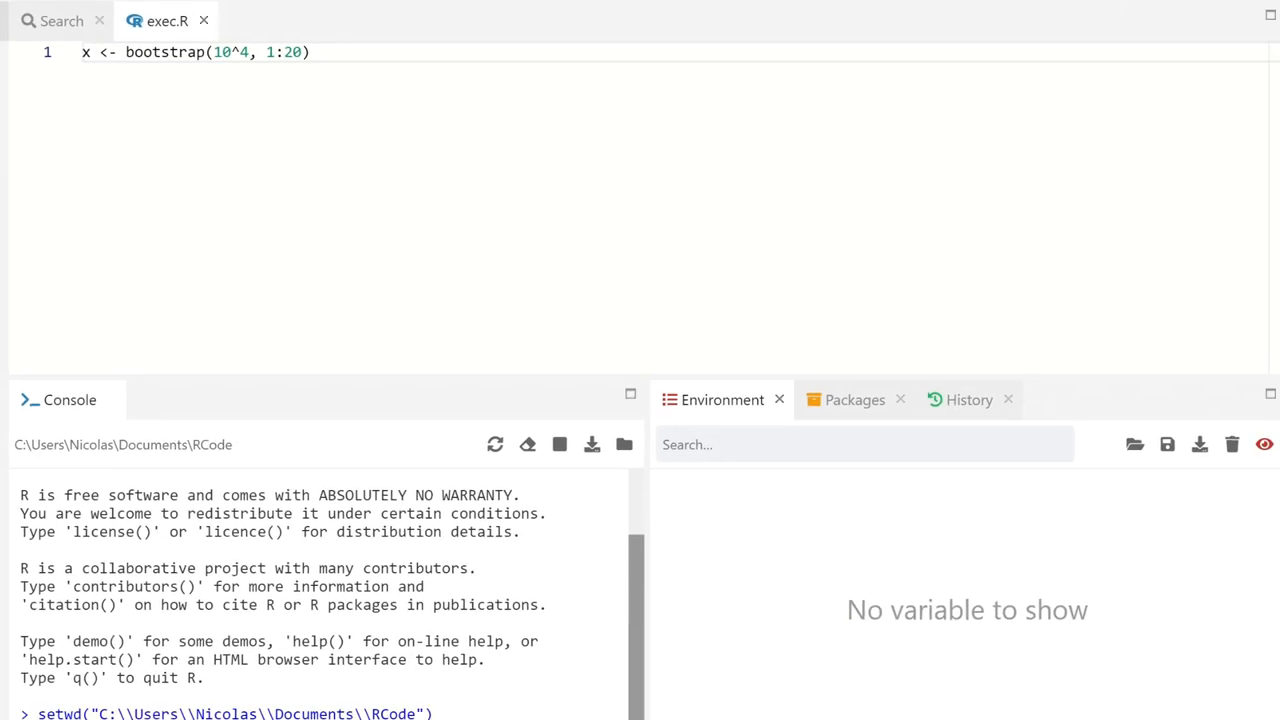
mouse_move(72, 30)
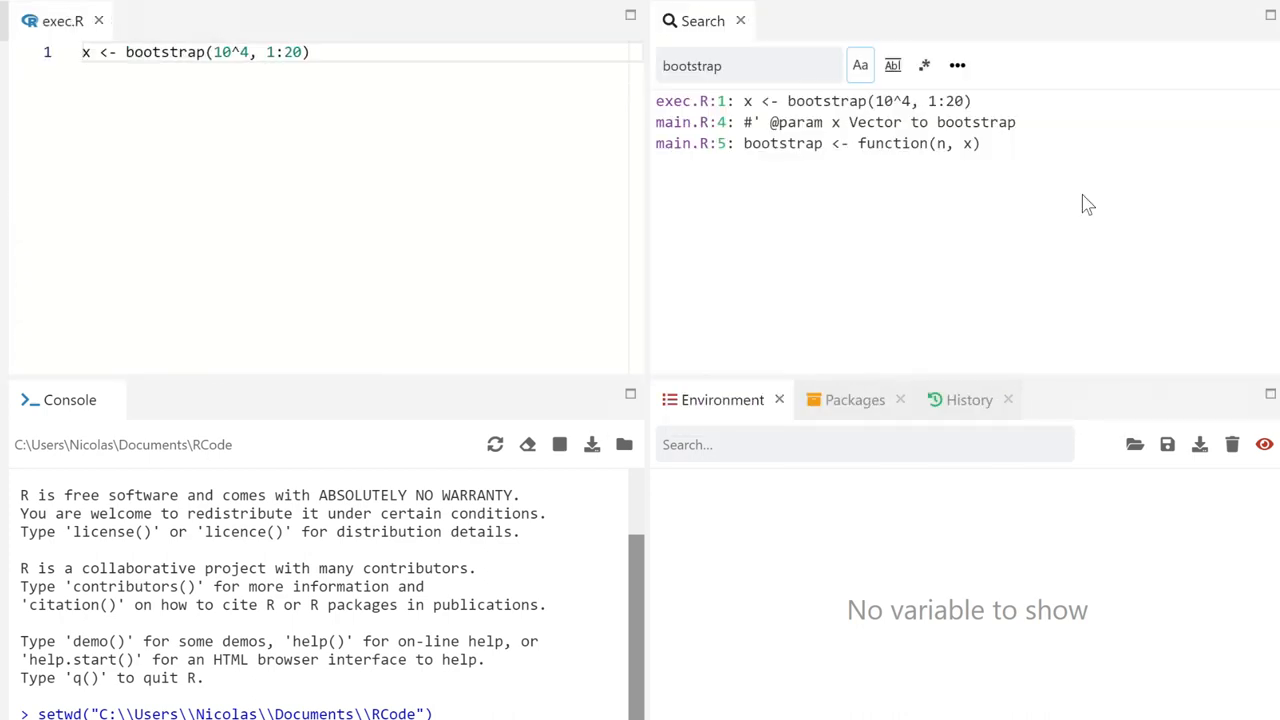
mouse_move(924, 62)
text(\s*<-)
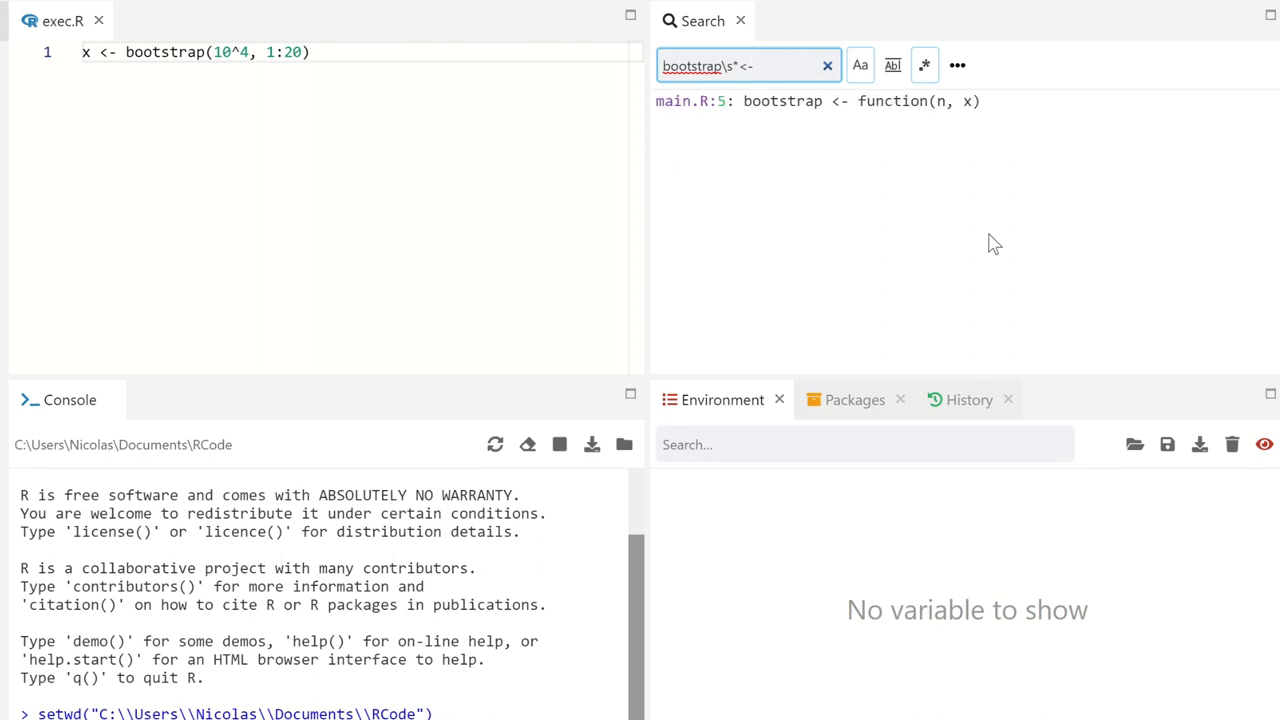
mouse_move(864, 144)
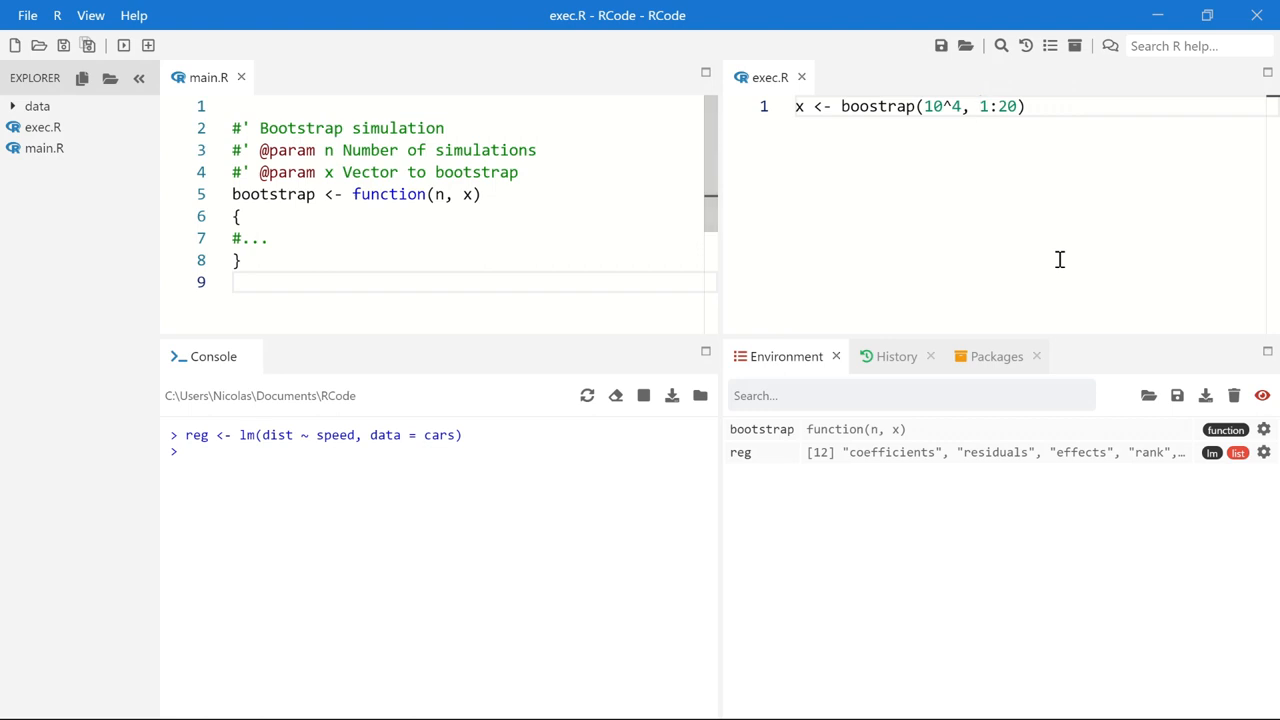
mouse_move(228, 364)
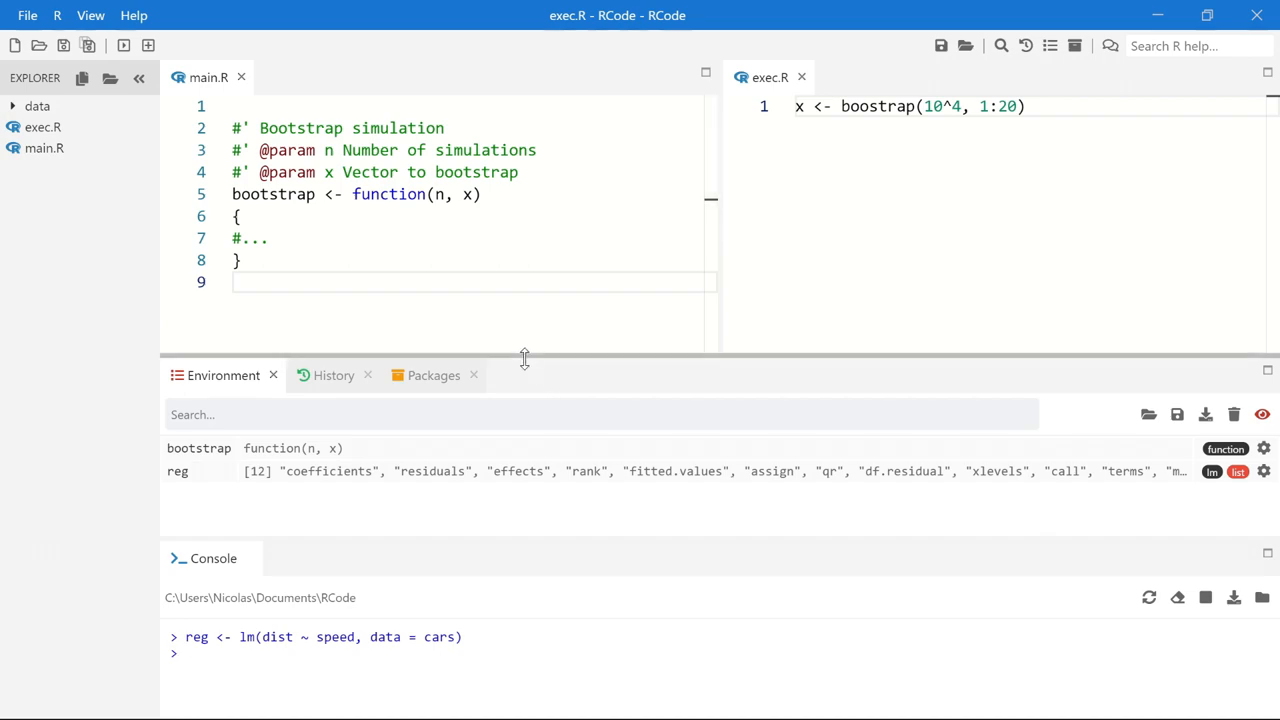
Resize the splitter so the full-width Environment pane and Console area become taller
drag(524, 360, 524, 304)
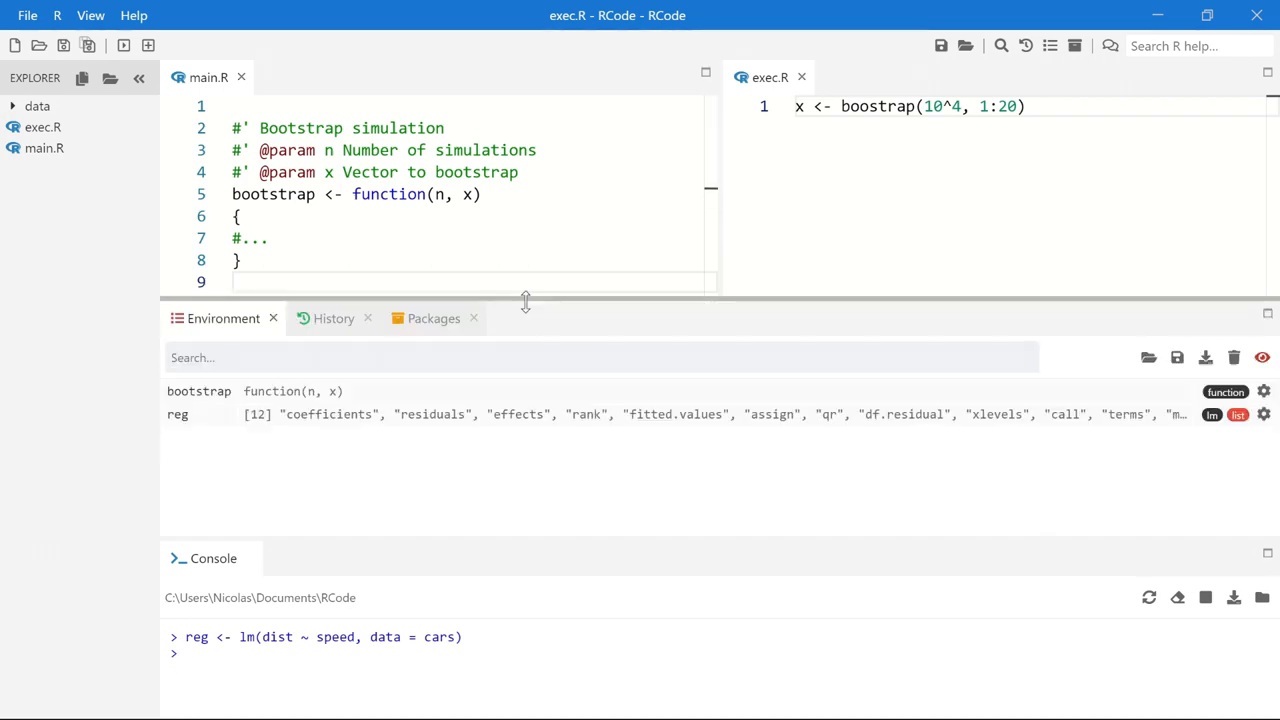